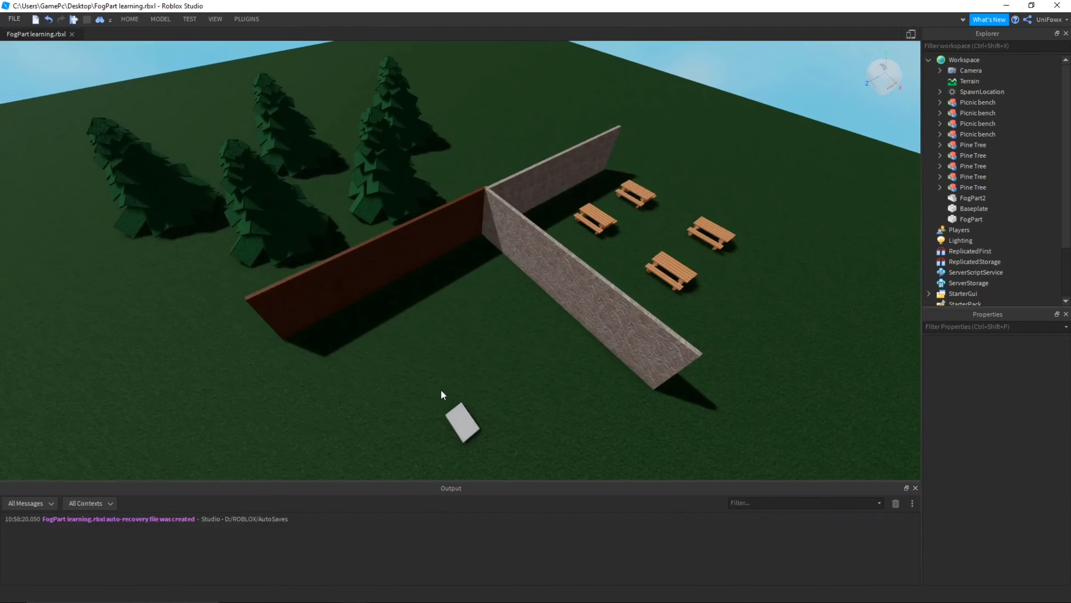
{"action": "mouse_move", "coordinate": [755, 238]}
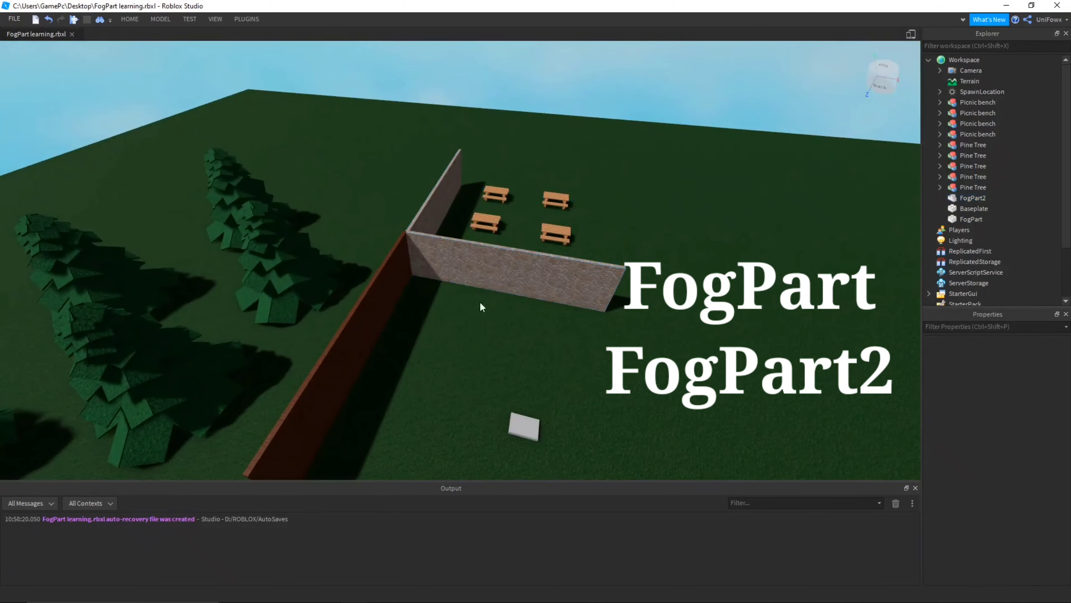
Open the FogPart1 LocalScript under StarterGui and select all of its fog-thickening code.
{"action": "left_click_drag", "start_coordinate": [481, 307], "coordinate": [449, 310]}
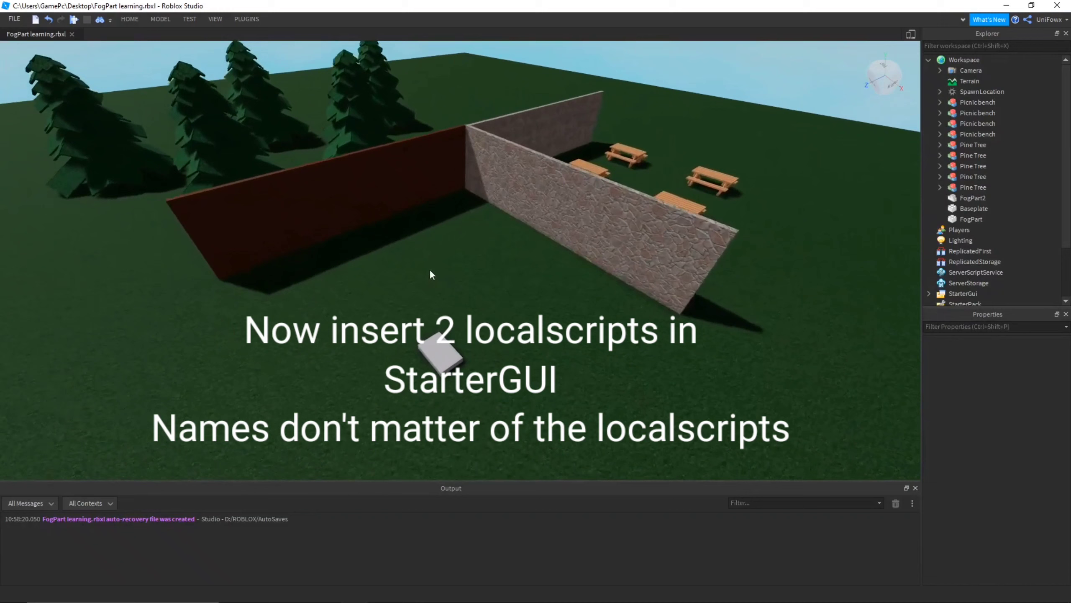
{"action": "left_click", "coordinate": [929, 60]}
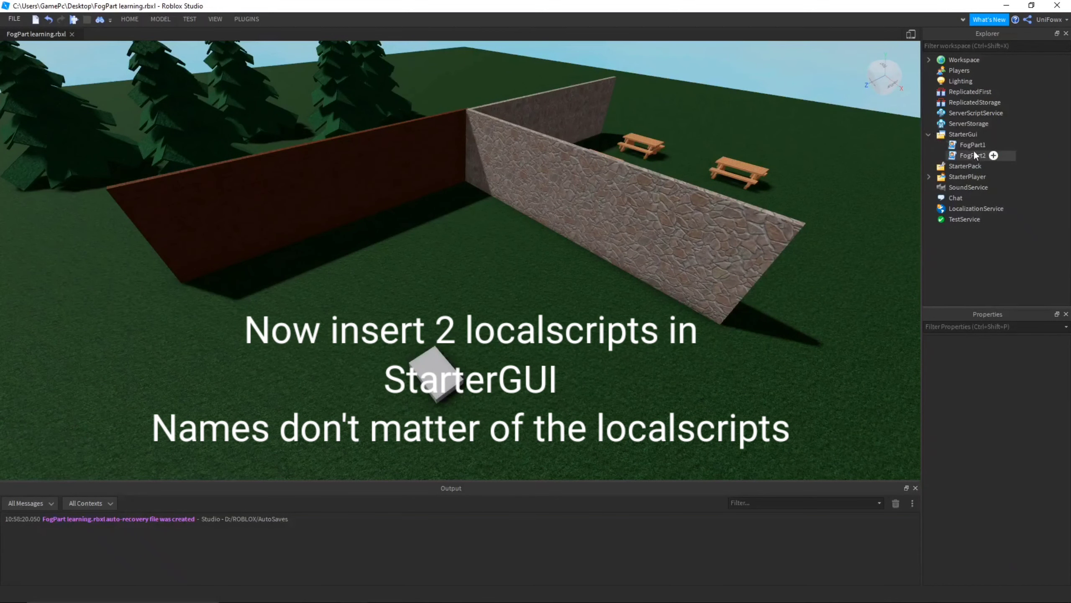
{"action": "double_click", "coordinate": [971, 144]}
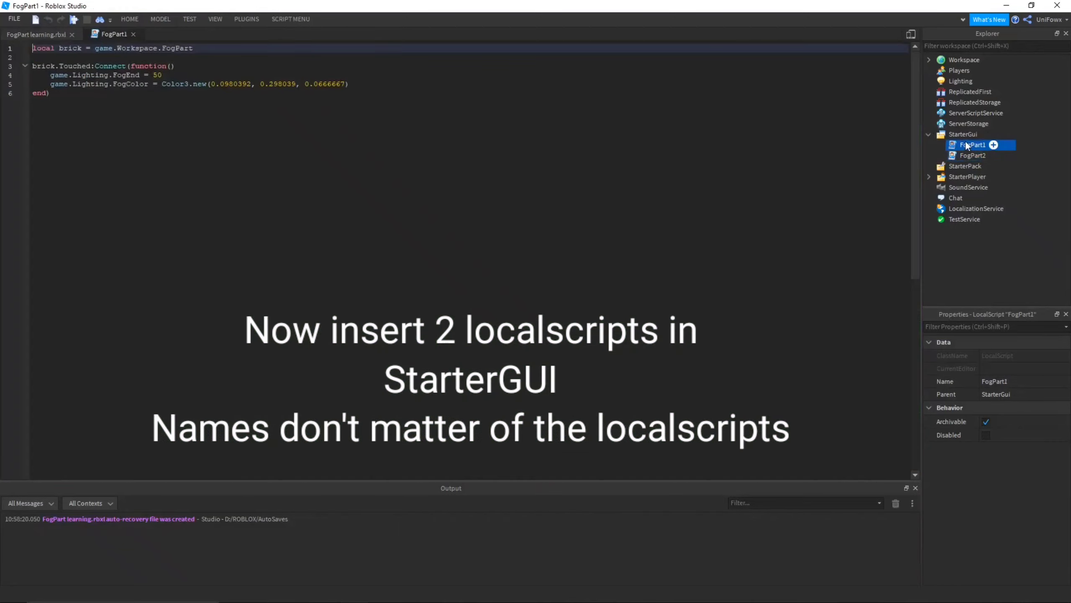
{"action": "key", "text": "ctrl+a"}
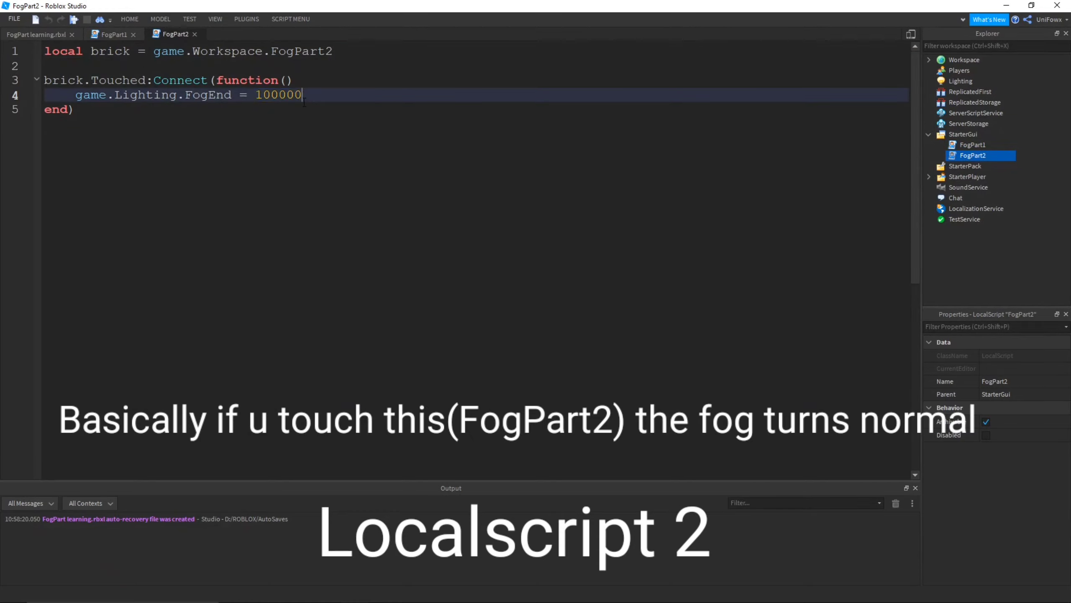
{"action": "mouse_move", "coordinate": [60, 35]}
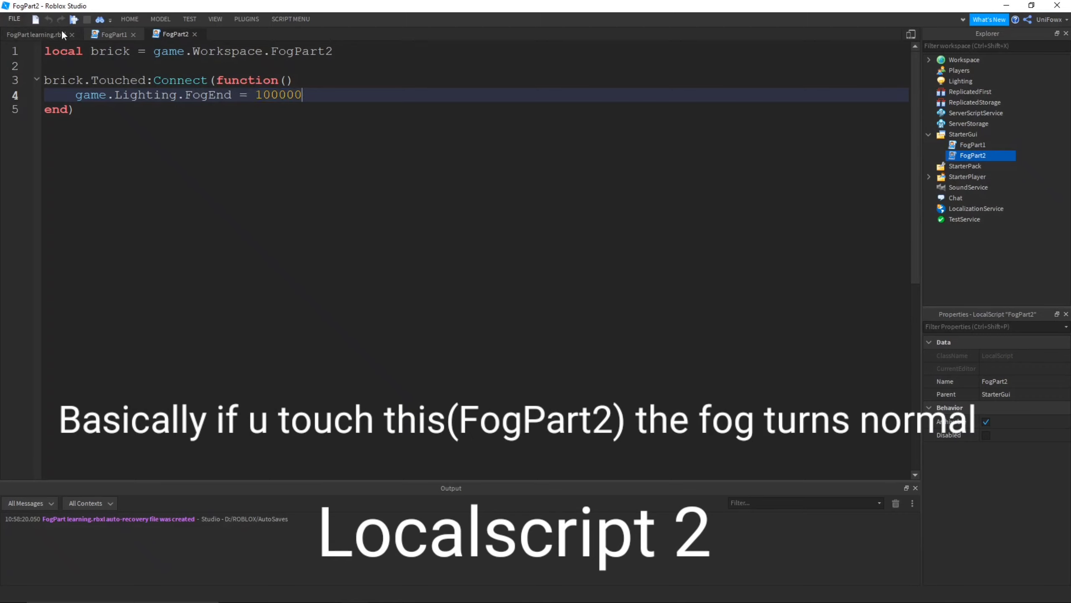